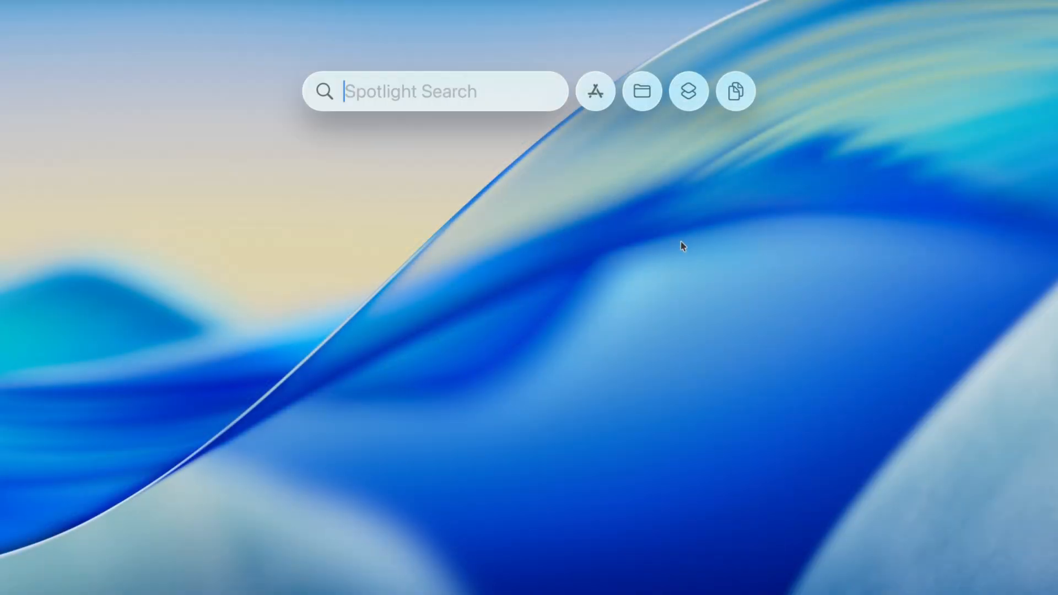
Enter 'Add Reminder to My To-Do List' in Spotlight to surface the Reminders quick action
{"action": "left_click", "coordinate": [595, 91]}
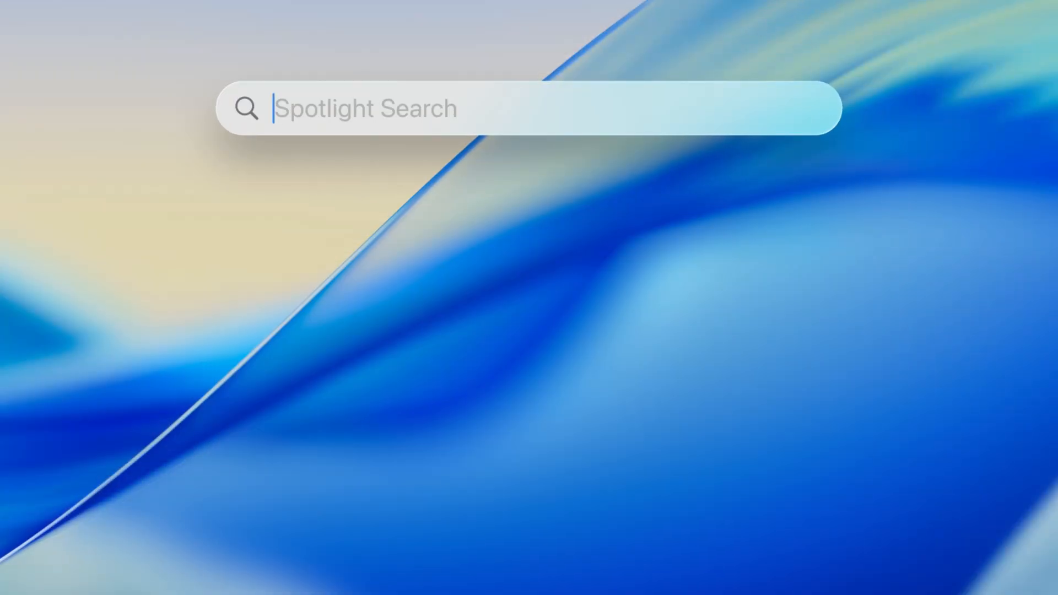
{"action": "type", "text": "Add Reminder to My To-Do List"}
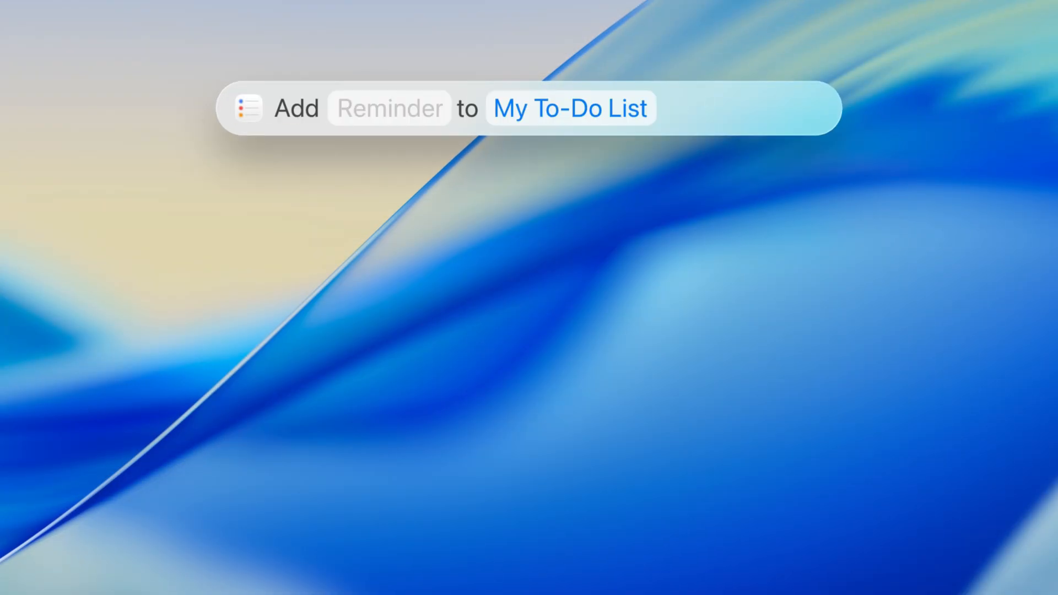